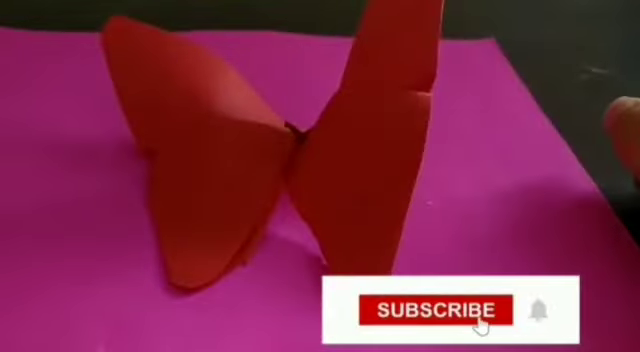
left_click(451, 312)
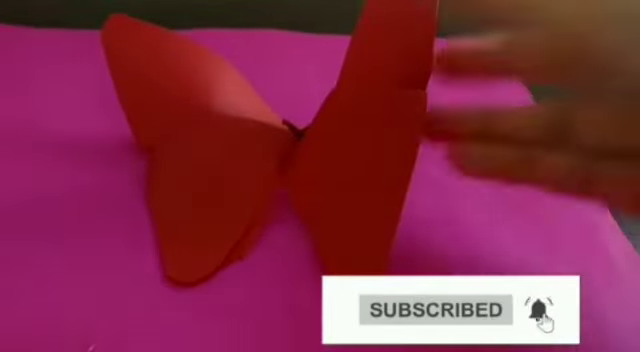